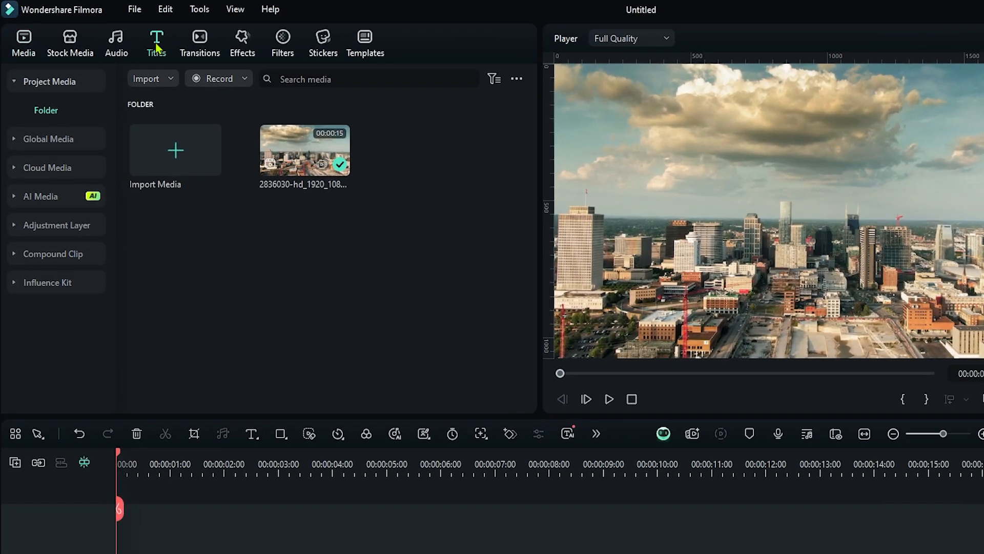
Step: Open the Titles library to add the 'INSTAGRAM STYLE TEXT' title over the city clip
click(156, 41)
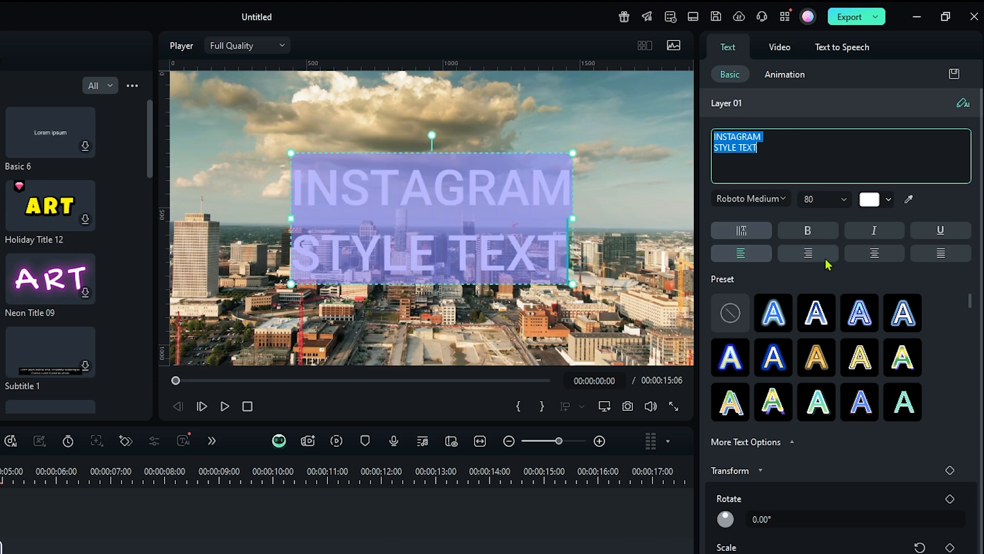
mouse_move(873, 254)
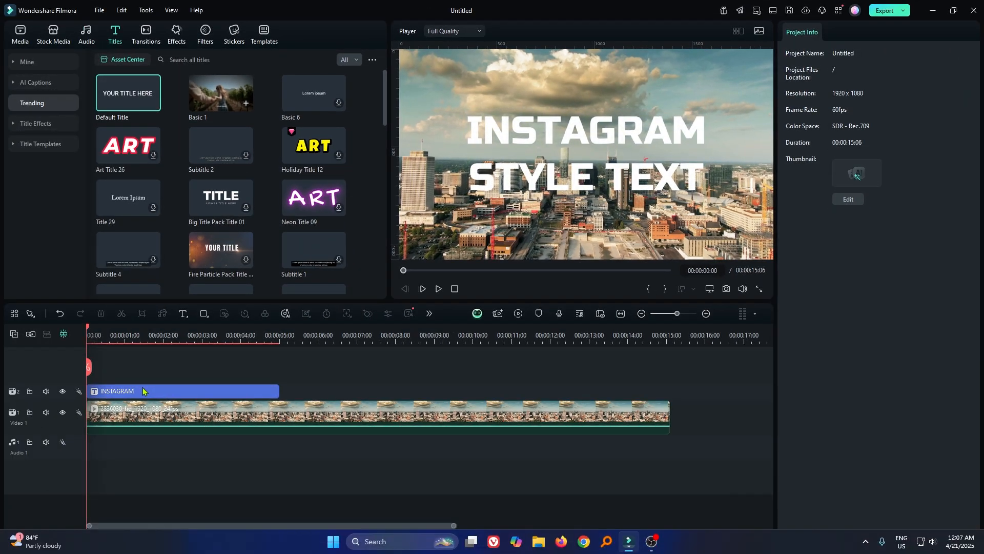
Step: Apply an In animation preset to the title and combine the clips into a compound clip
double_click(116, 391)
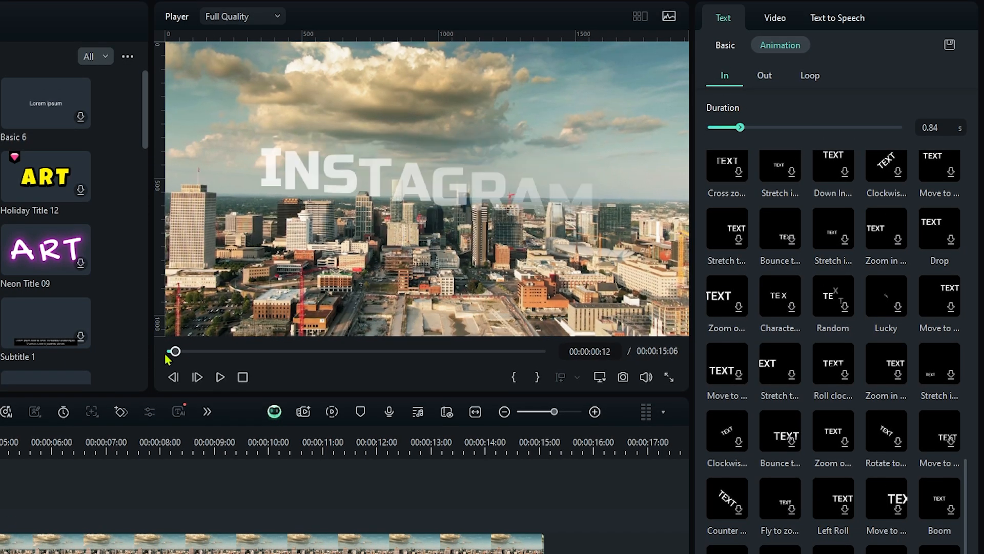
click(220, 378)
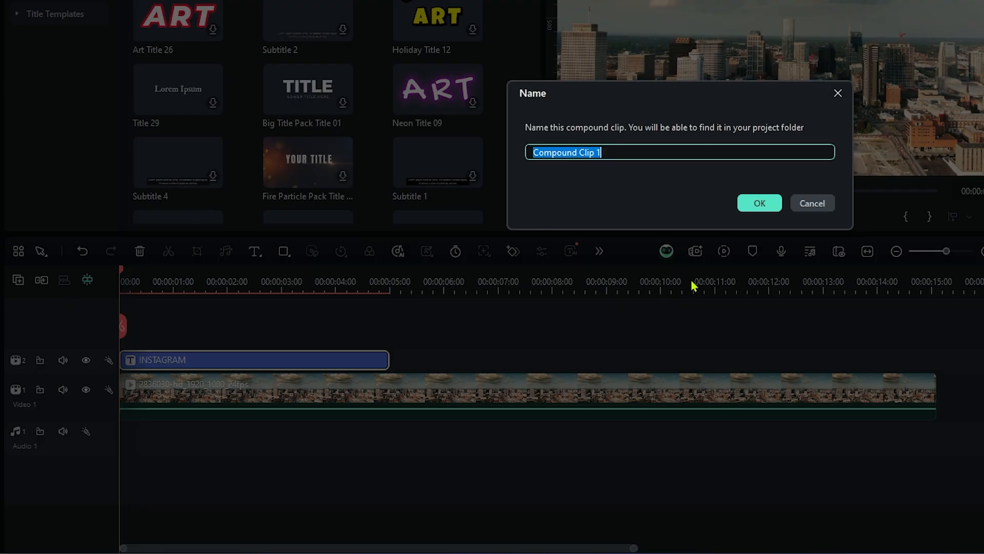
click(758, 203)
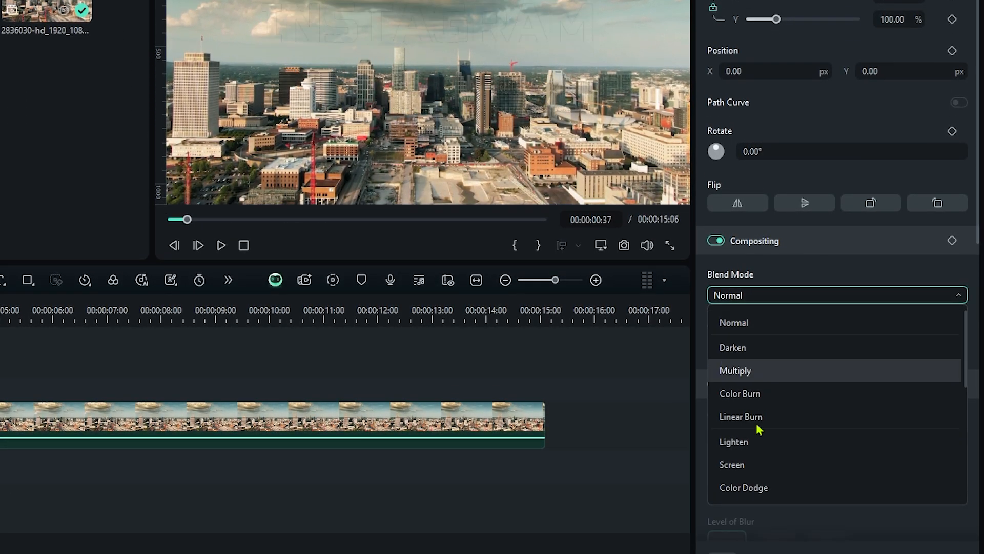
Step: Set the compound clip's Blend Mode to Difference and preview the result in the player
scroll(down, 3)
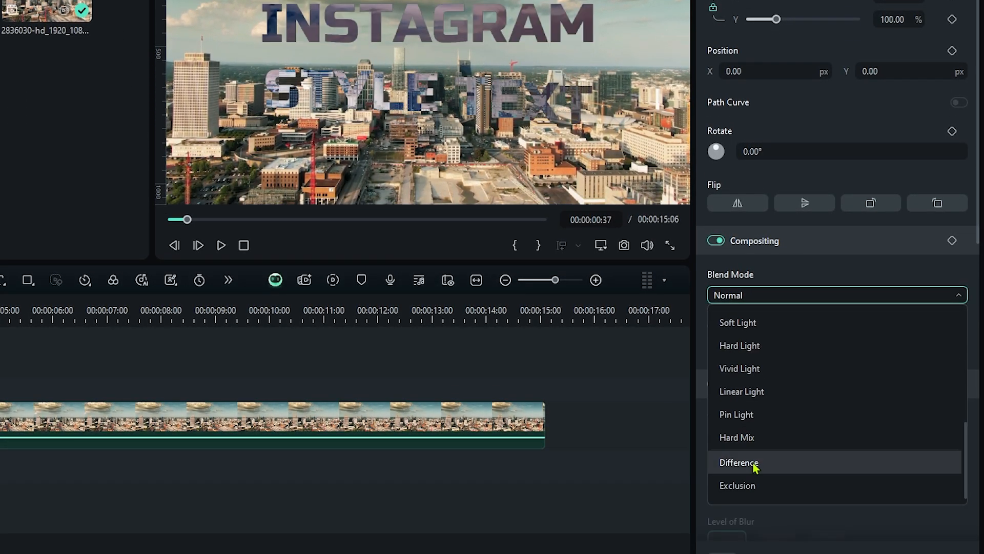
click(739, 463)
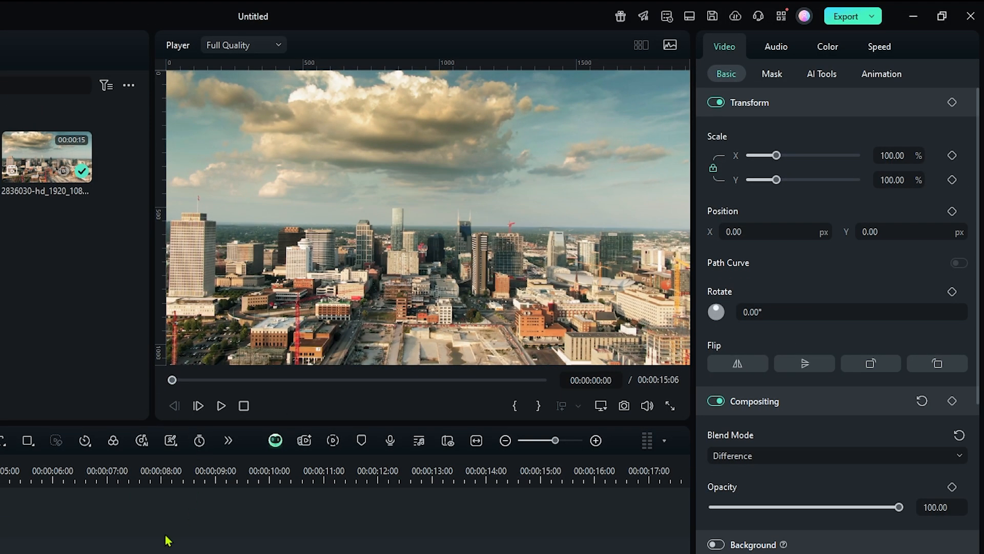
click(220, 405)
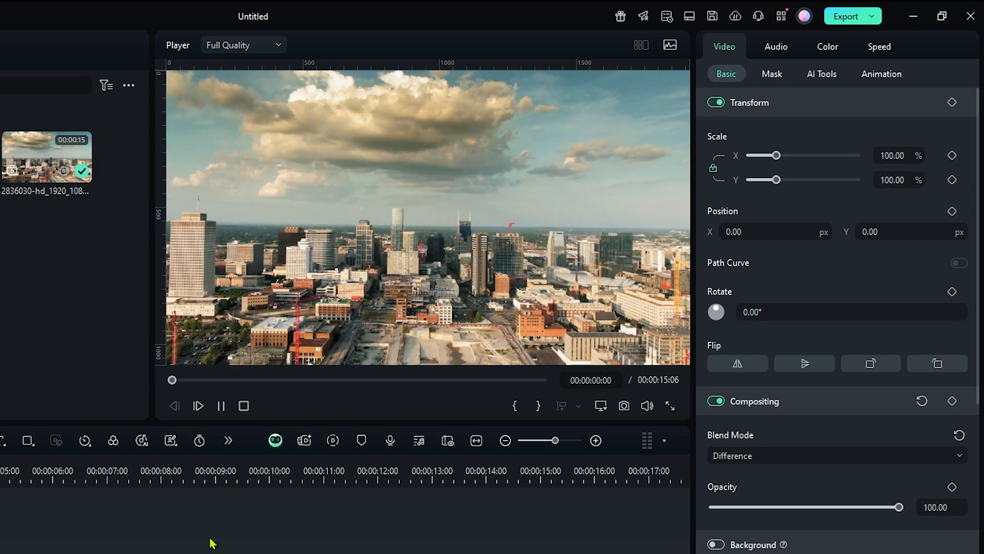